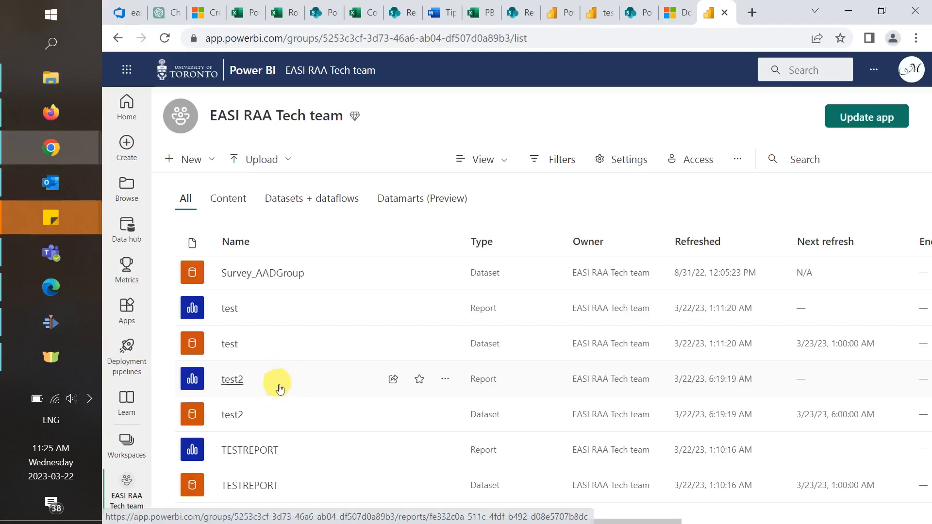
{"action": "mouse_move", "coordinate": [272, 384]}
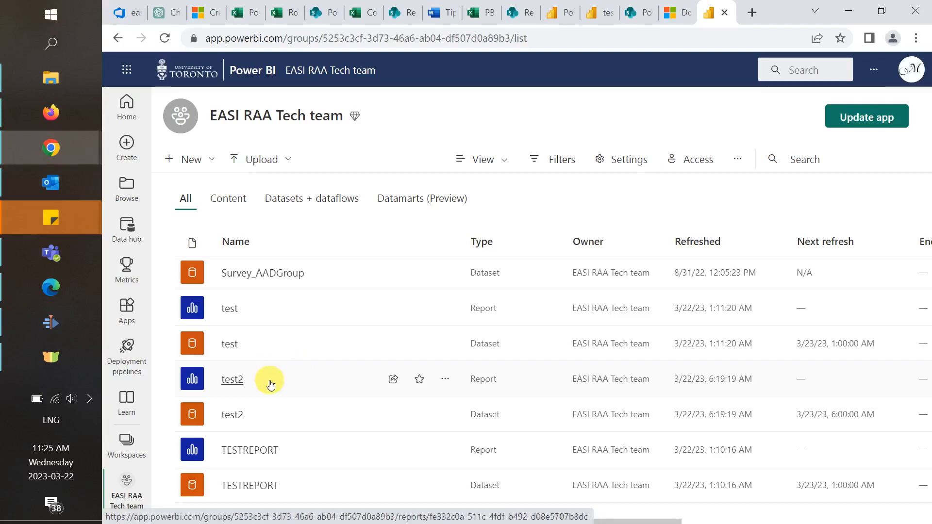
{"action": "mouse_move", "coordinate": [572, 212]}
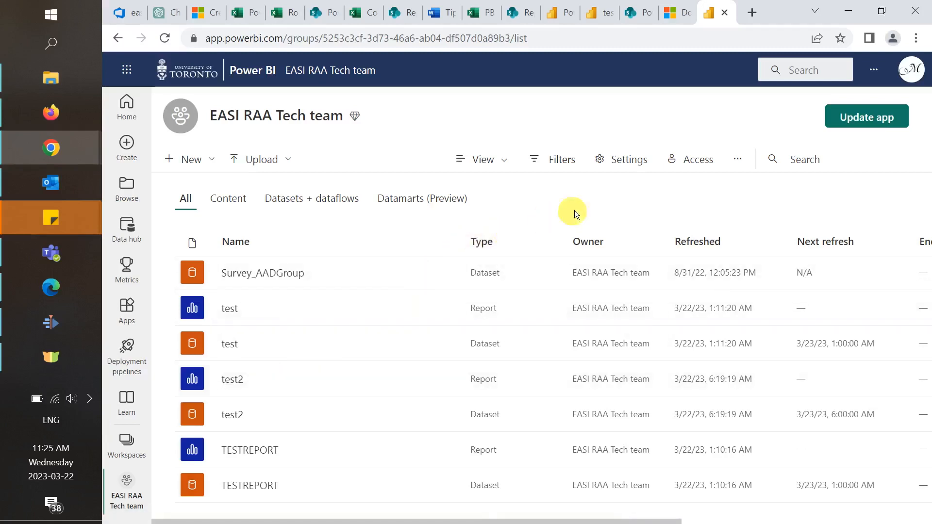
{"action": "mouse_move", "coordinate": [697, 159]}
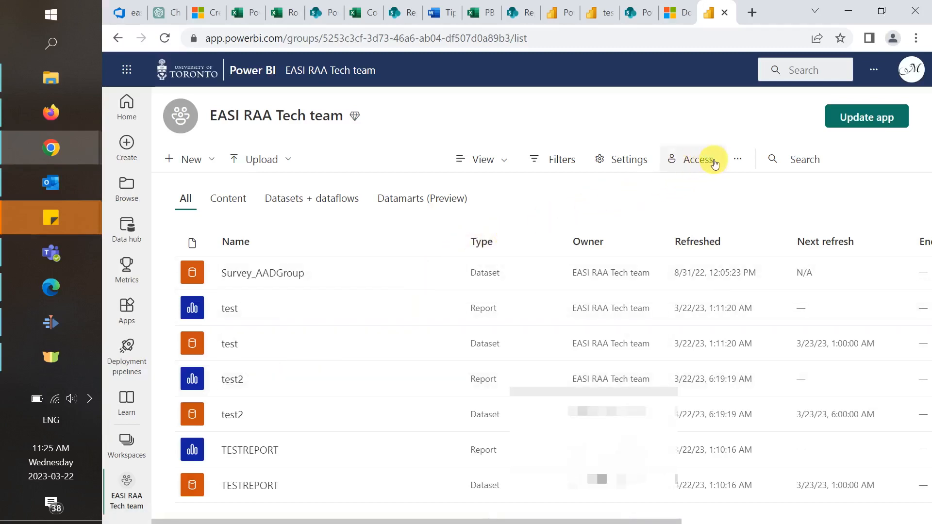
Step: View the Access permissions of the EASI RAA Tech team workspace
{"action": "left_click", "coordinate": [696, 160]}
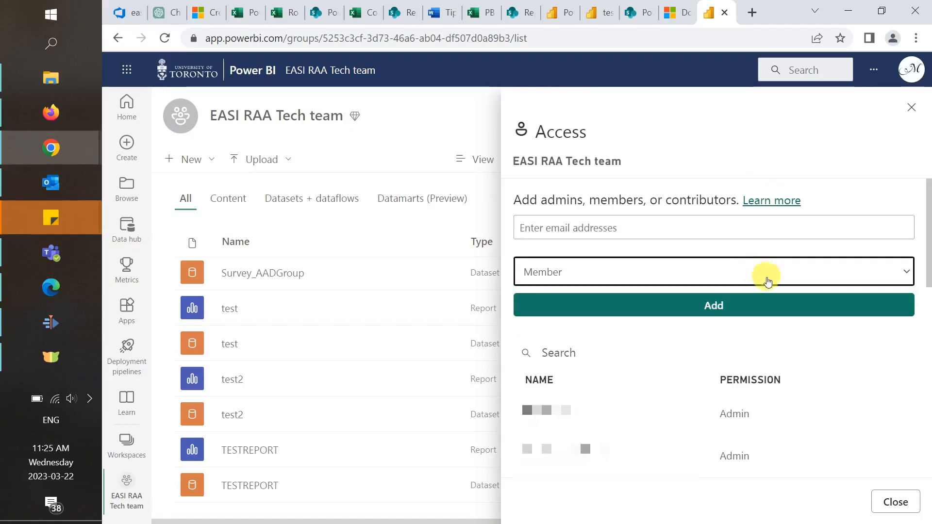
{"action": "mouse_move", "coordinate": [760, 309]}
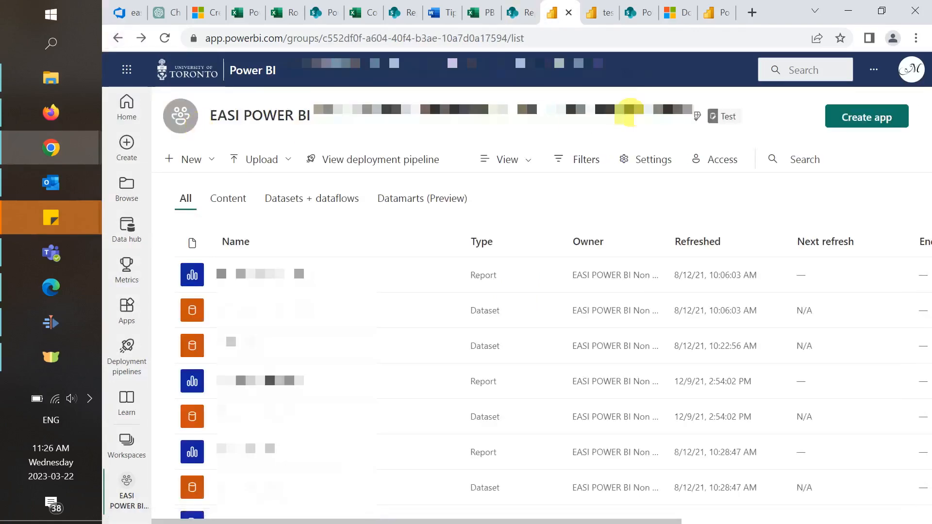
Step: Create an app described as 'This is a test app.' and add the test_para report
{"action": "left_click", "coordinate": [866, 116]}
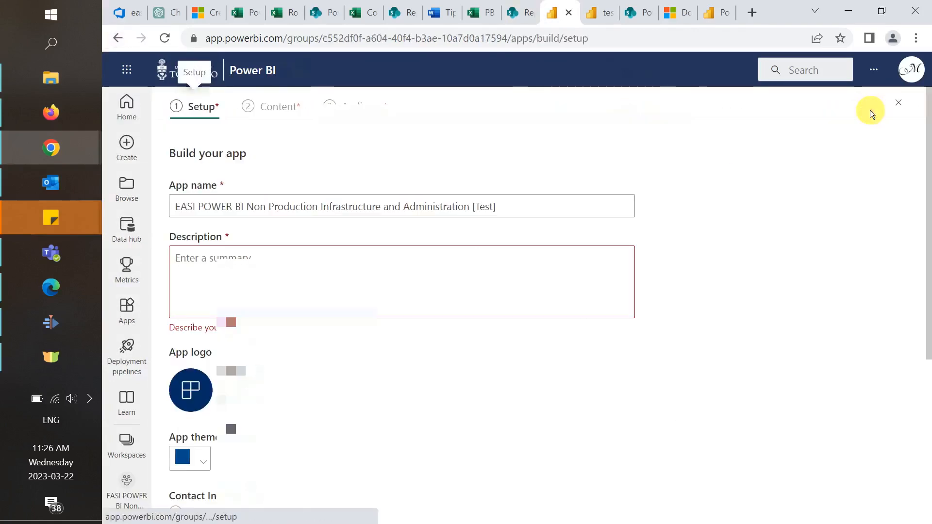
{"action": "type", "text": "This"}
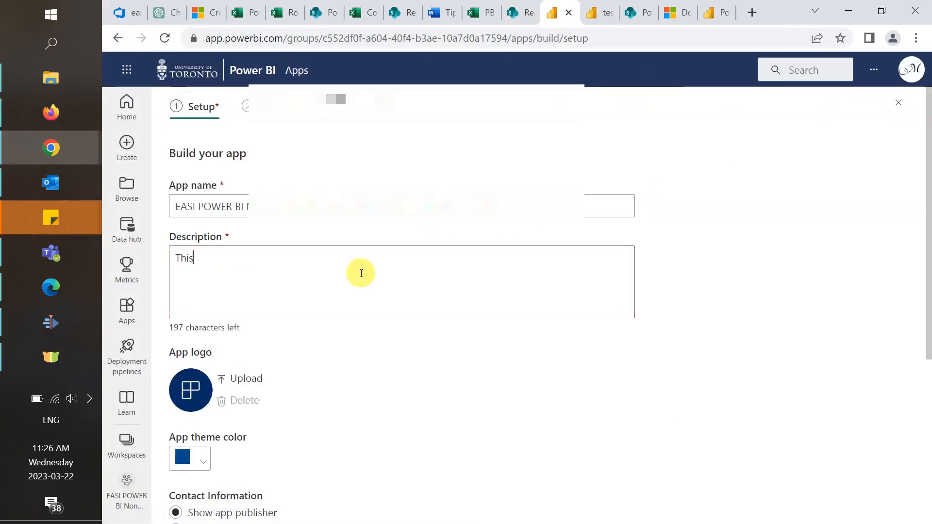
{"action": "type", "text": "is a test app."}
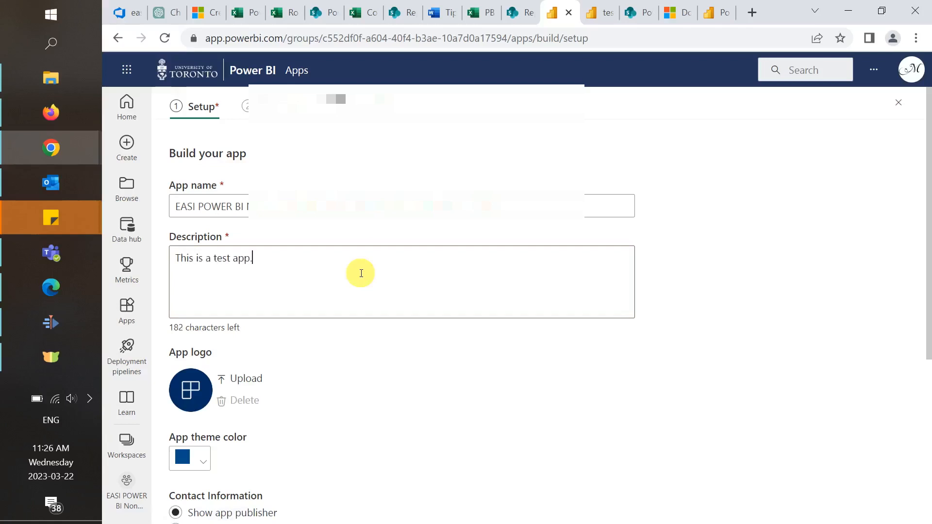
{"action": "scroll", "scroll_direction": "down", "scroll_amount": 3}
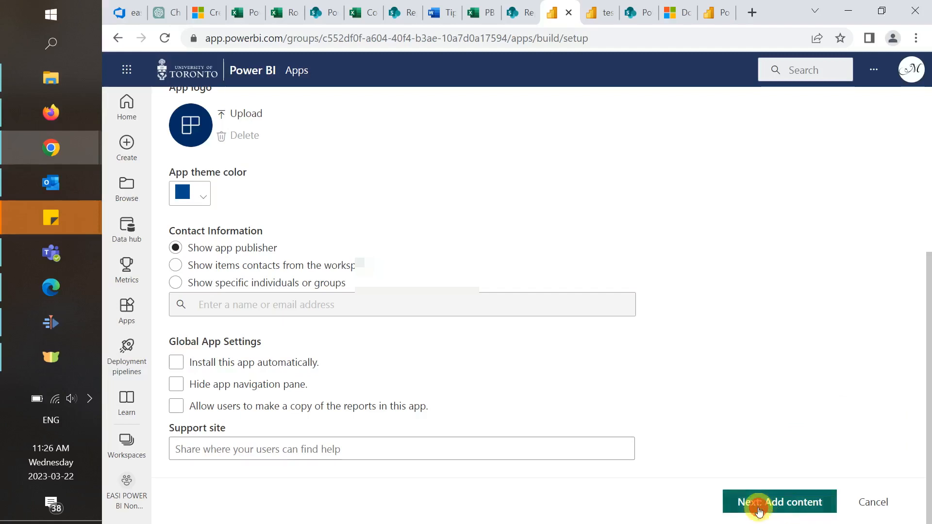
{"action": "left_click", "coordinate": [779, 501]}
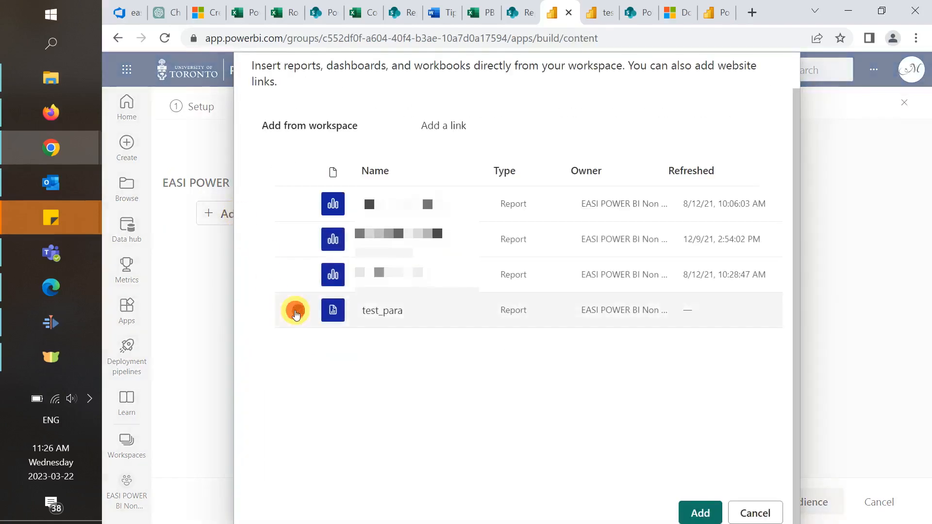
{"action": "left_click", "coordinate": [295, 310]}
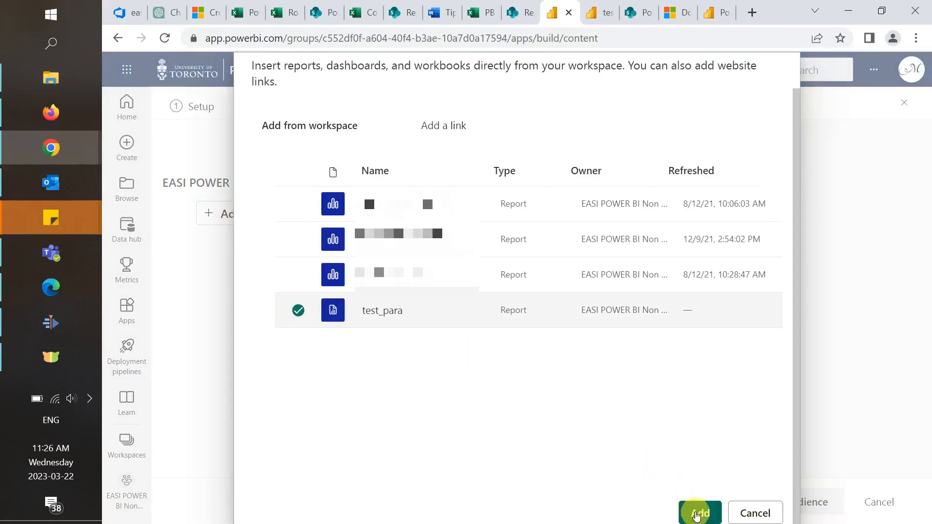
{"action": "left_click", "coordinate": [699, 513]}
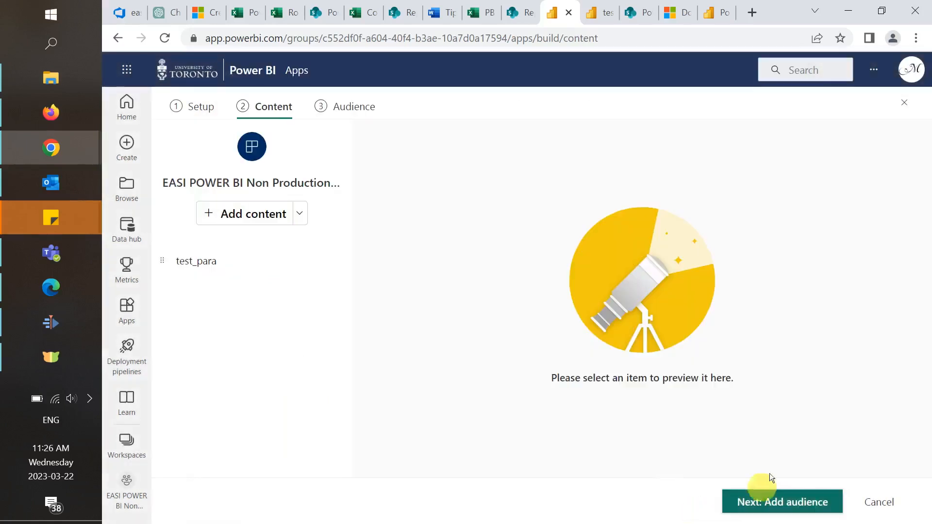
Step: Advance the app to its audience stage and begin adding specific users or groups
{"action": "left_click", "coordinate": [782, 501]}
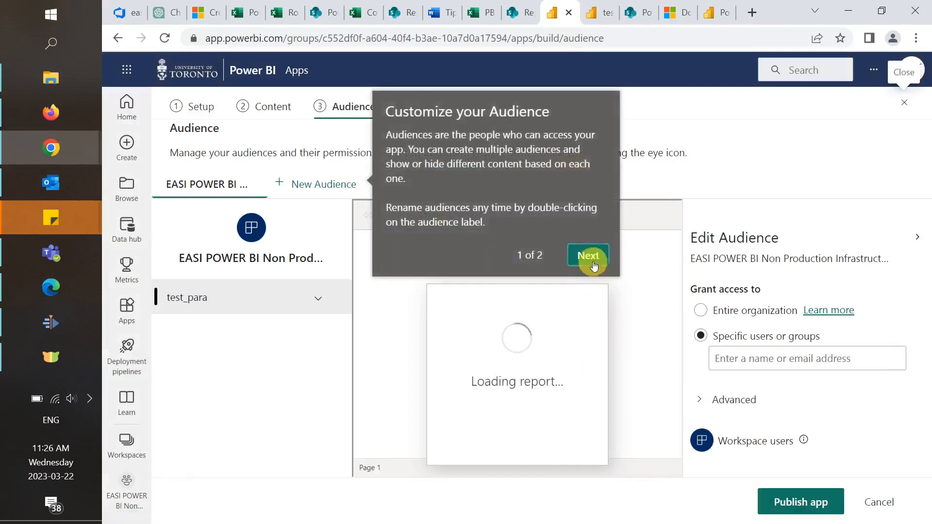
{"action": "left_click", "coordinate": [587, 255]}
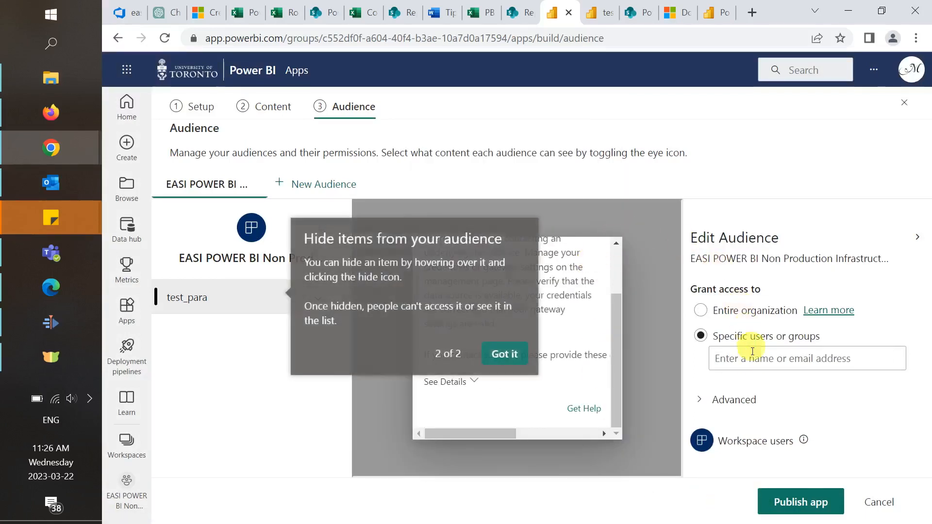
{"action": "left_click", "coordinate": [807, 358]}
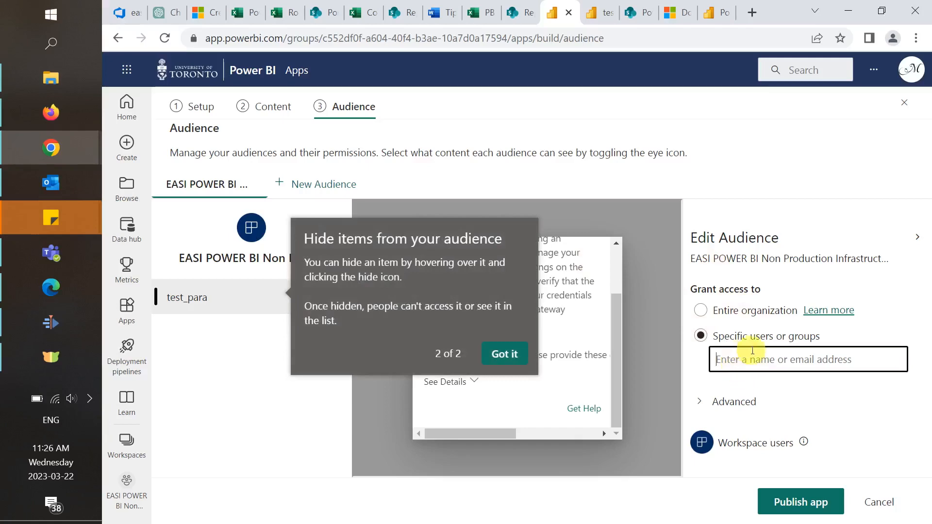
{"action": "mouse_move", "coordinate": [800, 501]}
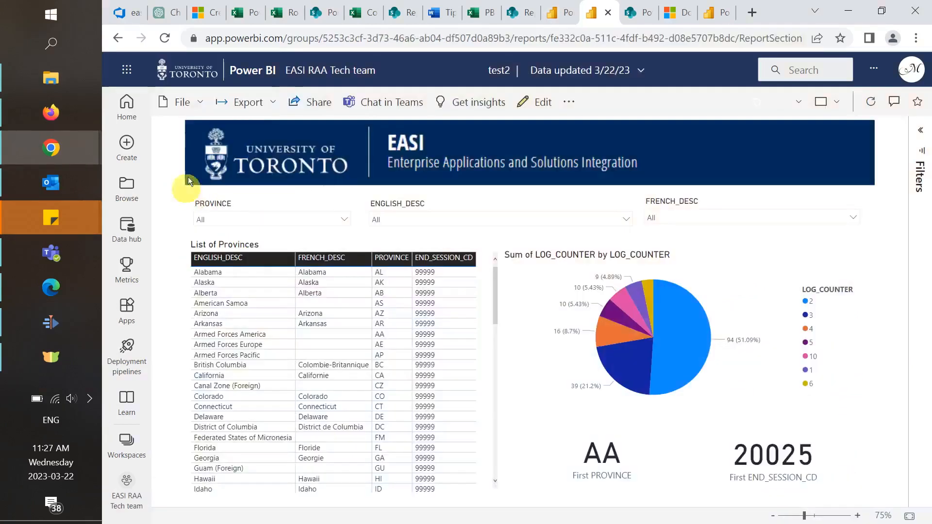
{"action": "mouse_move", "coordinate": [183, 156]}
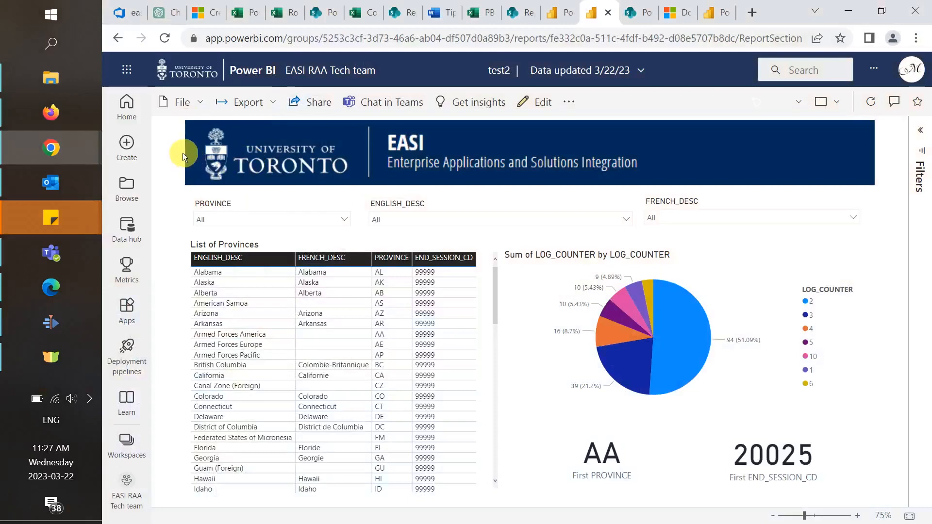
{"action": "mouse_move", "coordinate": [302, 108]}
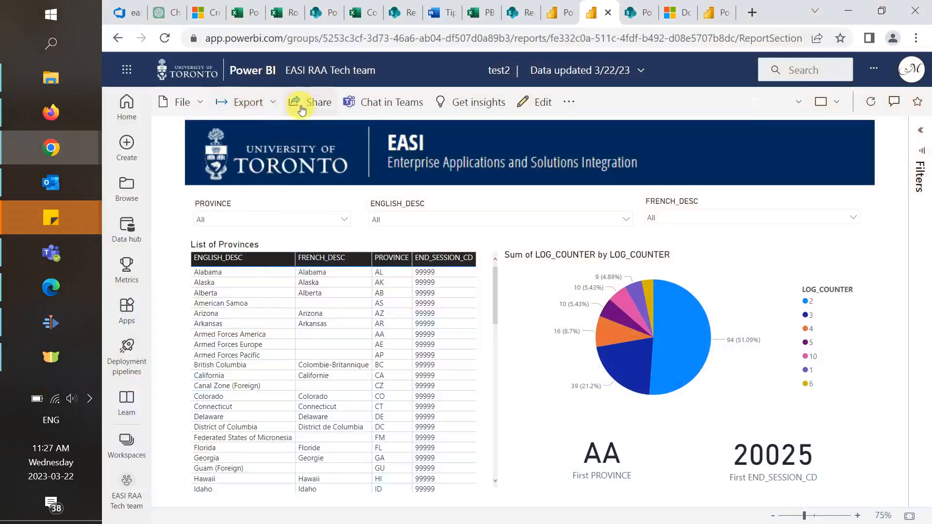
Step: Set the test2 share link to work for people with existing access, then close sharing
{"action": "left_click", "coordinate": [318, 102]}
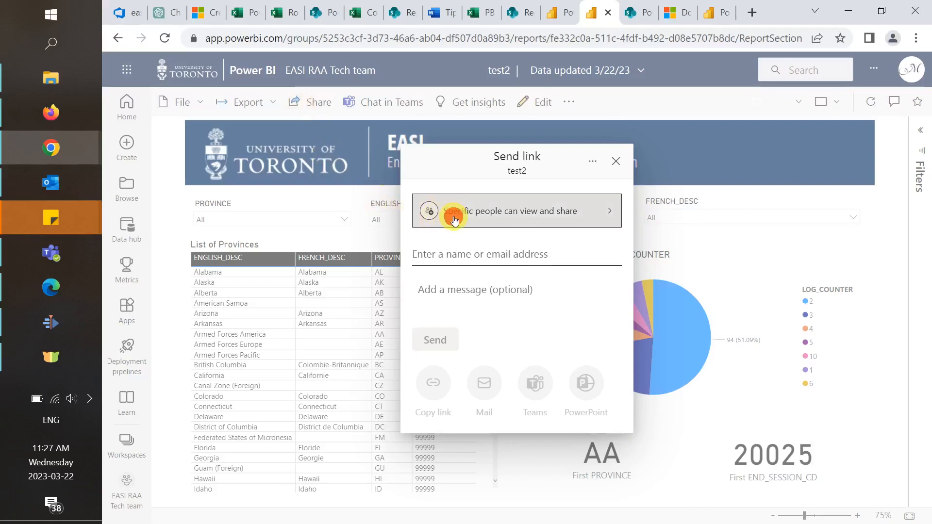
{"action": "left_click", "coordinate": [515, 211]}
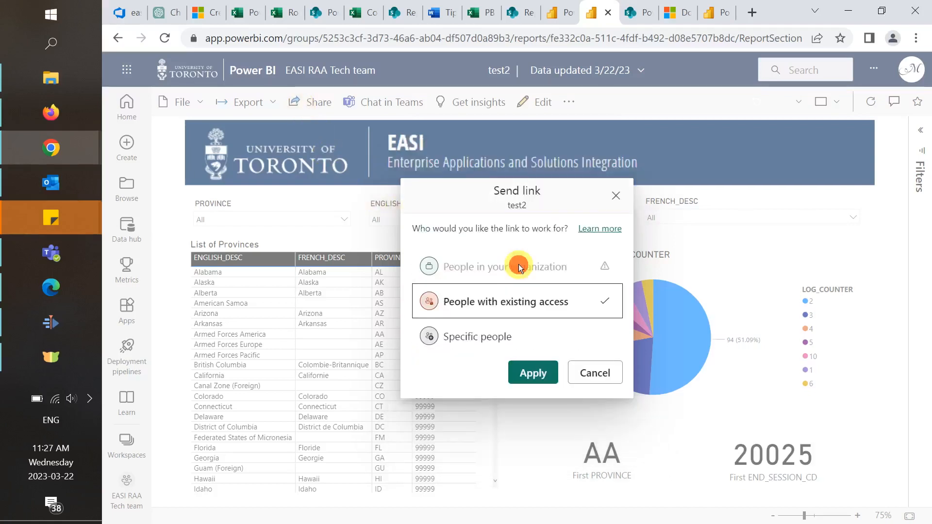
{"action": "mouse_move", "coordinate": [487, 327]}
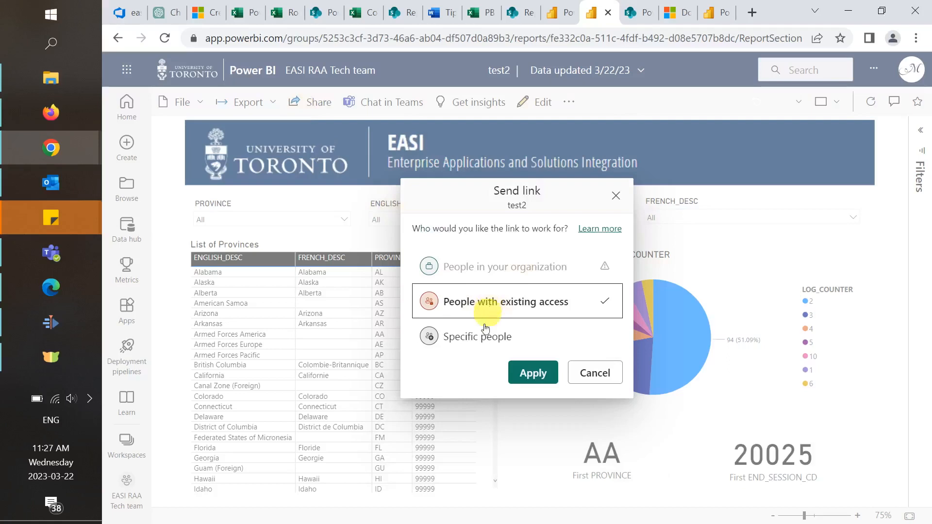
{"action": "left_click", "coordinate": [478, 336]}
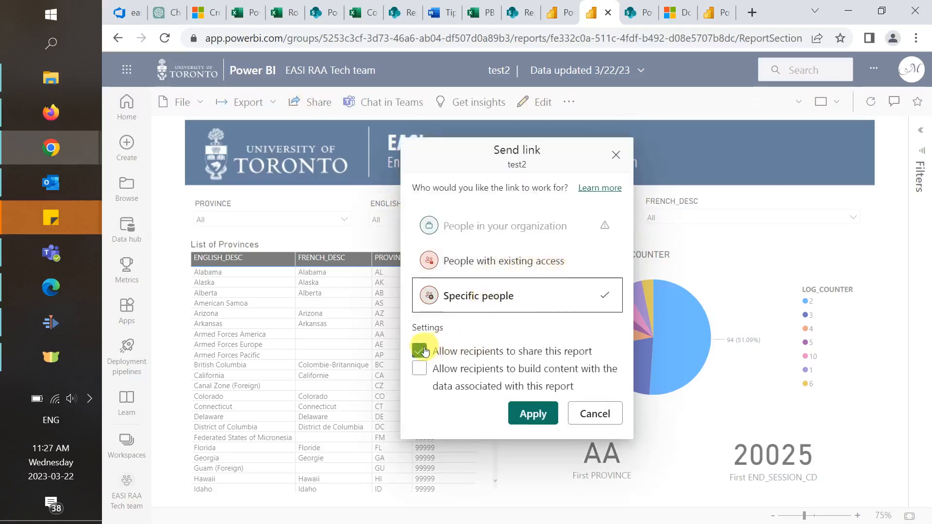
{"action": "left_click", "coordinate": [419, 351]}
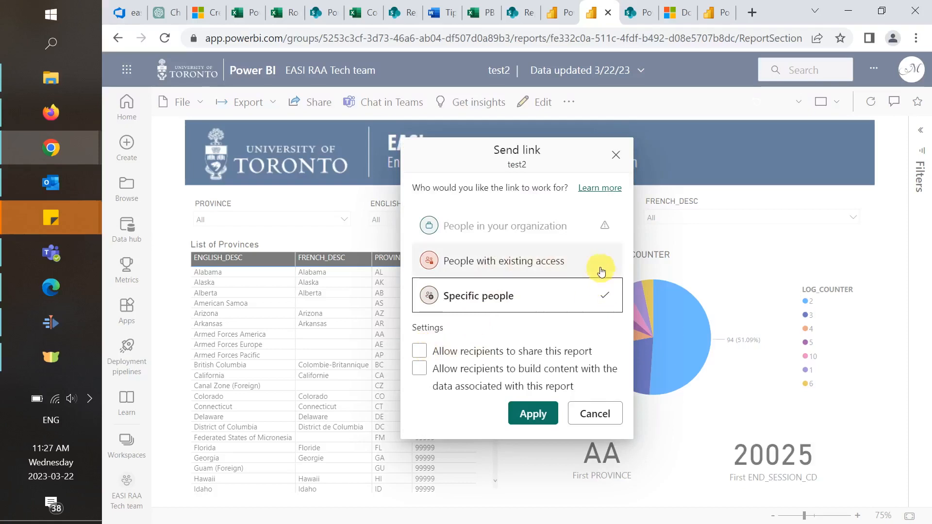
{"action": "left_click", "coordinate": [505, 260]}
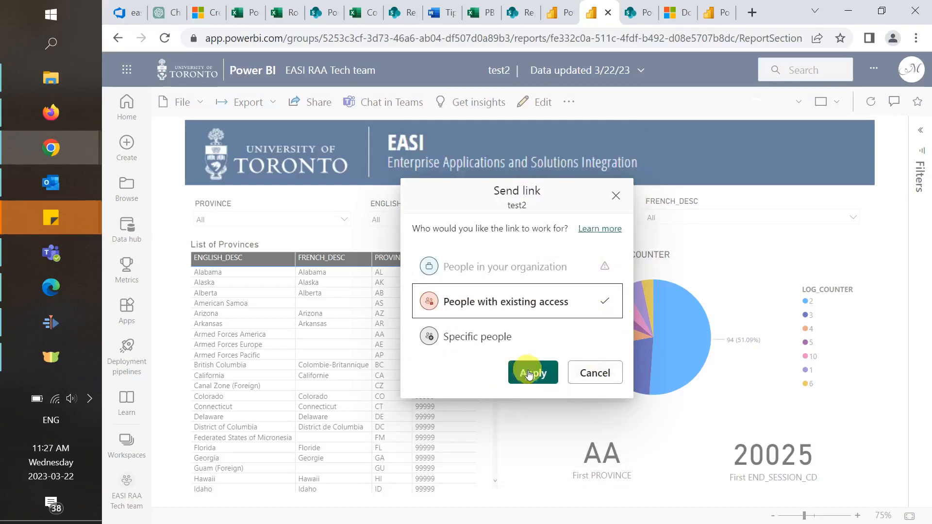
{"action": "left_click", "coordinate": [532, 373]}
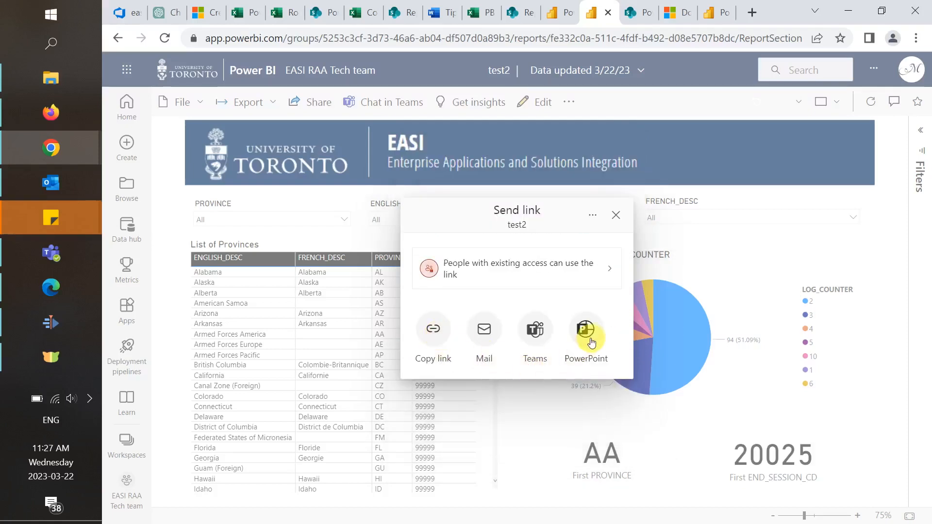
{"action": "left_click", "coordinate": [616, 215]}
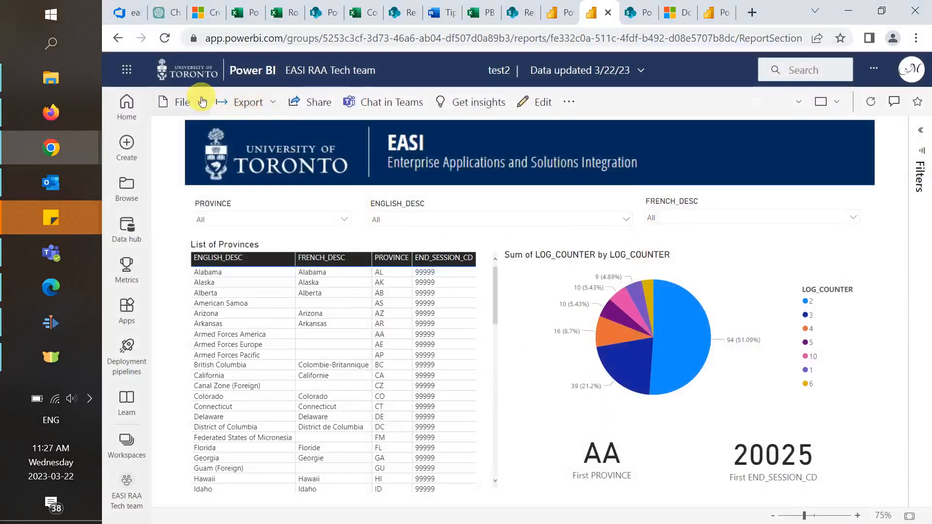
Step: Generate a QR code for the test2 report from the File menu
{"action": "left_click", "coordinate": [182, 102]}
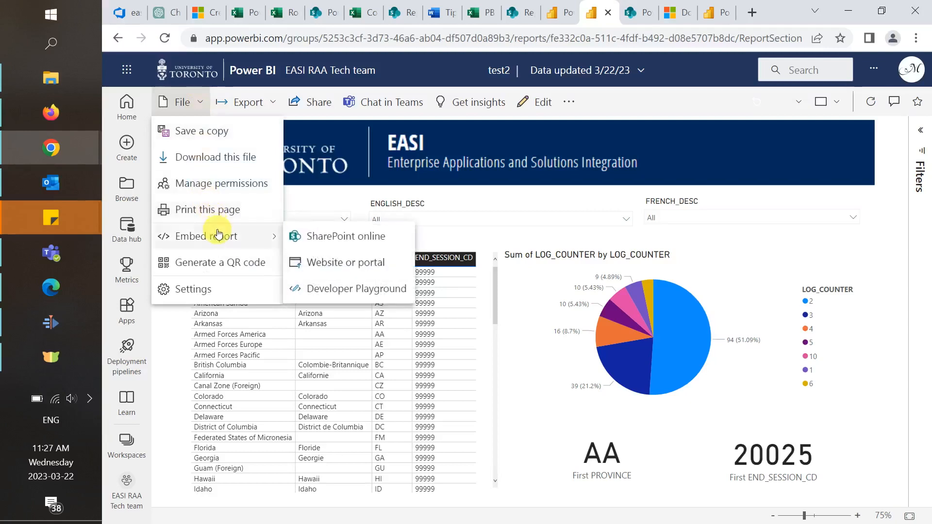
{"action": "mouse_move", "coordinate": [402, 244]}
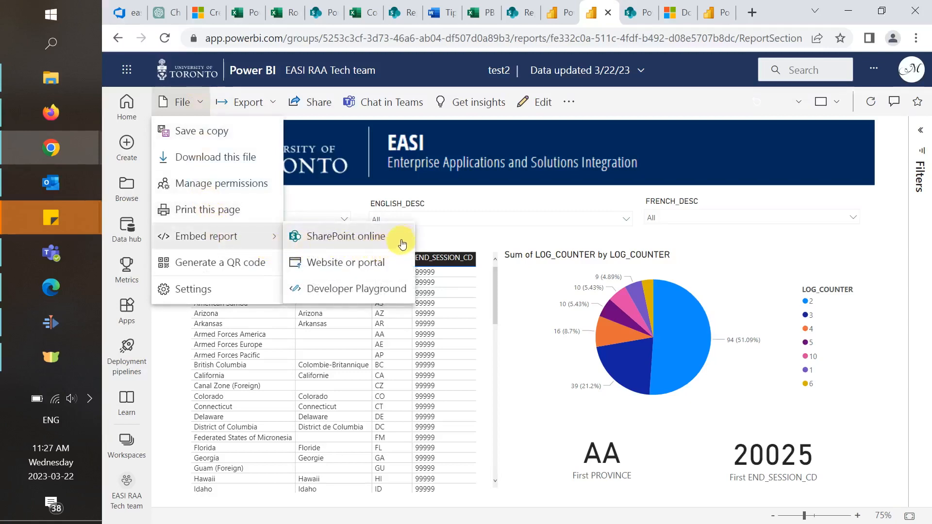
{"action": "mouse_move", "coordinate": [393, 263]}
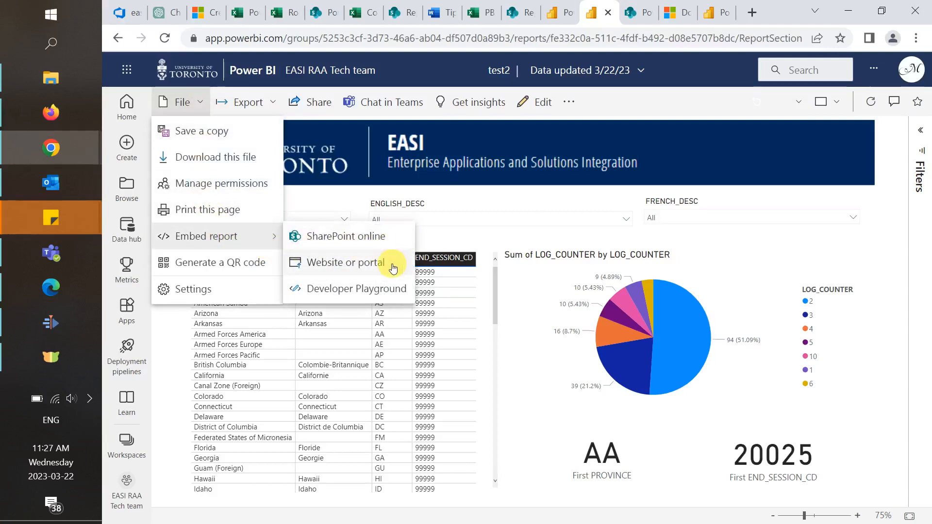
{"action": "mouse_move", "coordinate": [249, 262]}
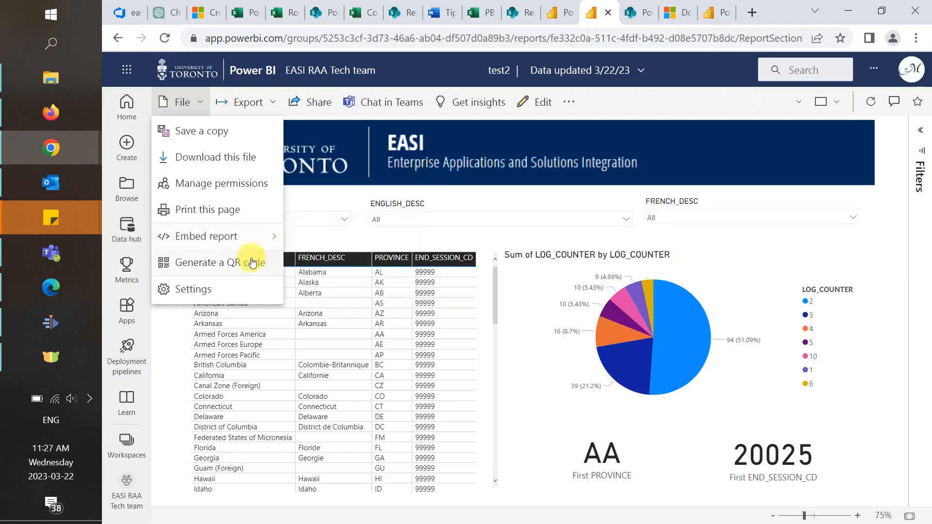
{"action": "left_click", "coordinate": [228, 262]}
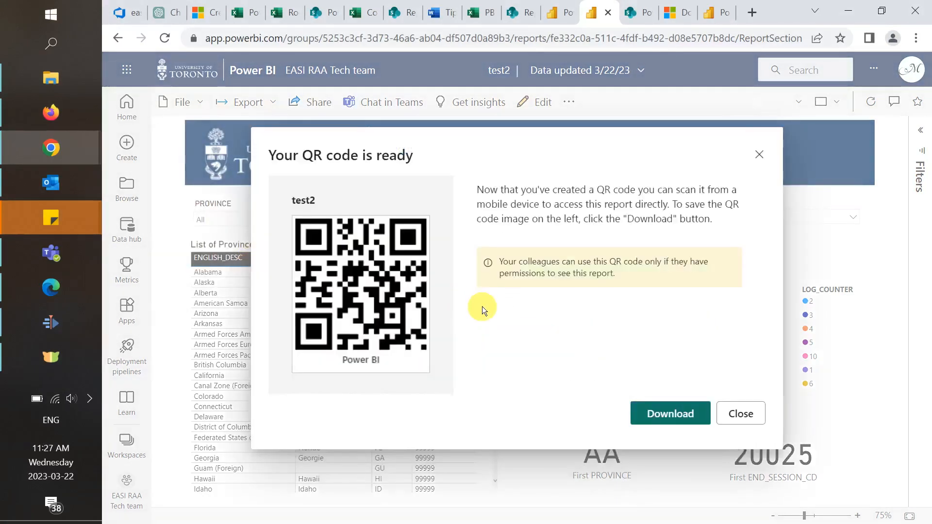
{"action": "mouse_move", "coordinate": [440, 320]}
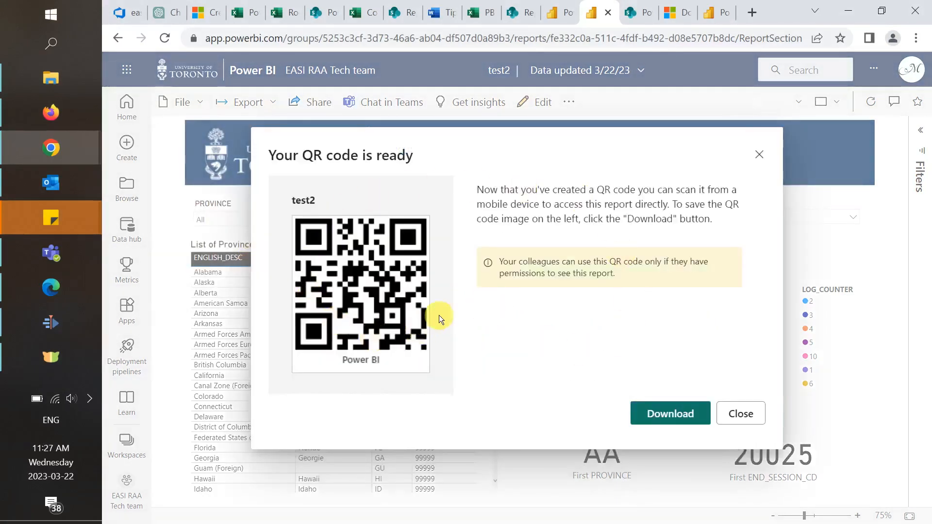
{"action": "mouse_move", "coordinate": [616, 349]}
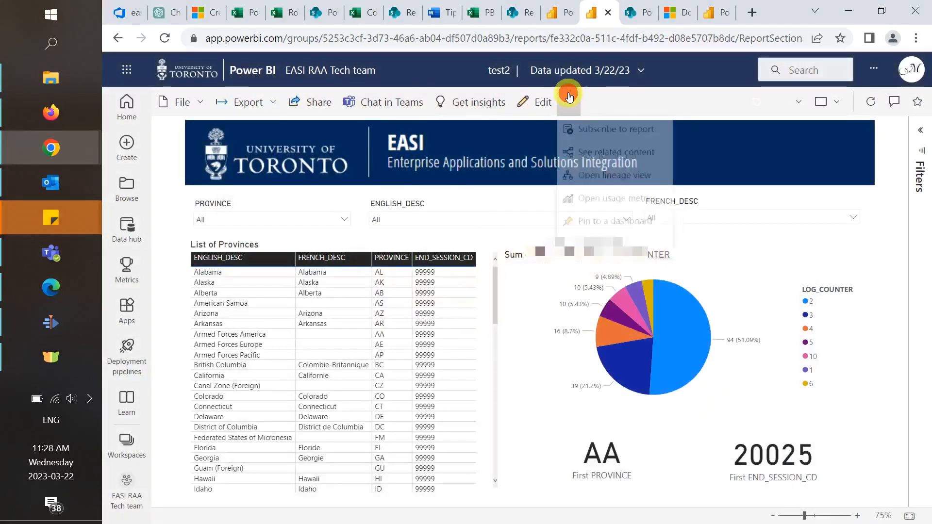
Step: Subscribe to test2 Page 1 by email, daily at 11:30 AM Eastern, and save
{"action": "left_click", "coordinate": [614, 129]}
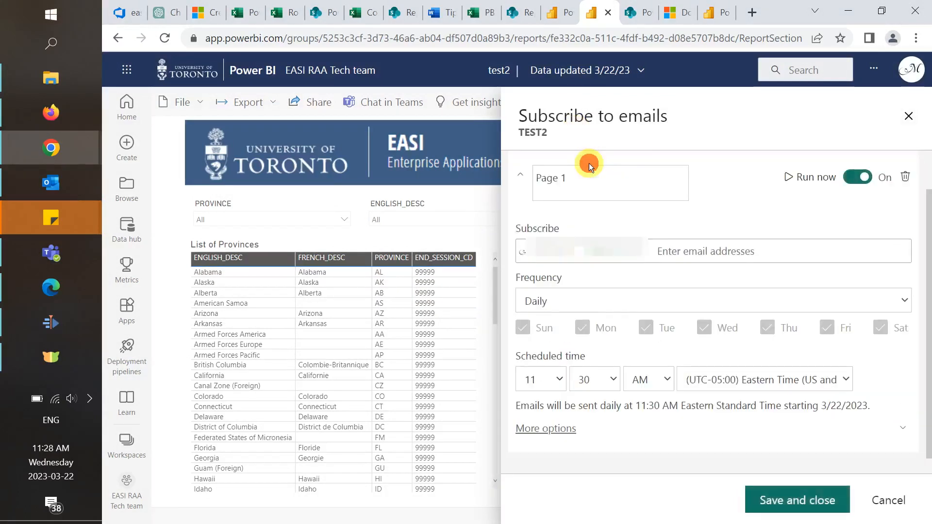
{"action": "left_click", "coordinate": [710, 251]}
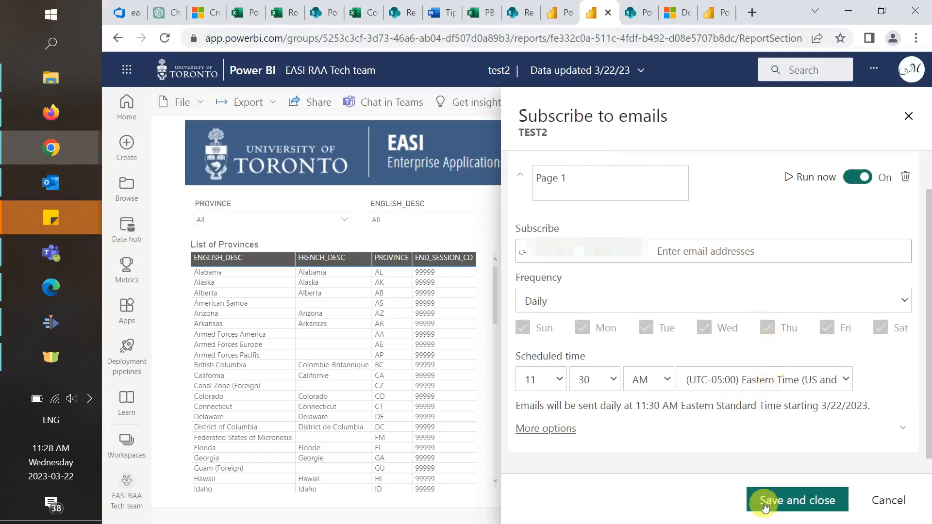
{"action": "left_click", "coordinate": [796, 500]}
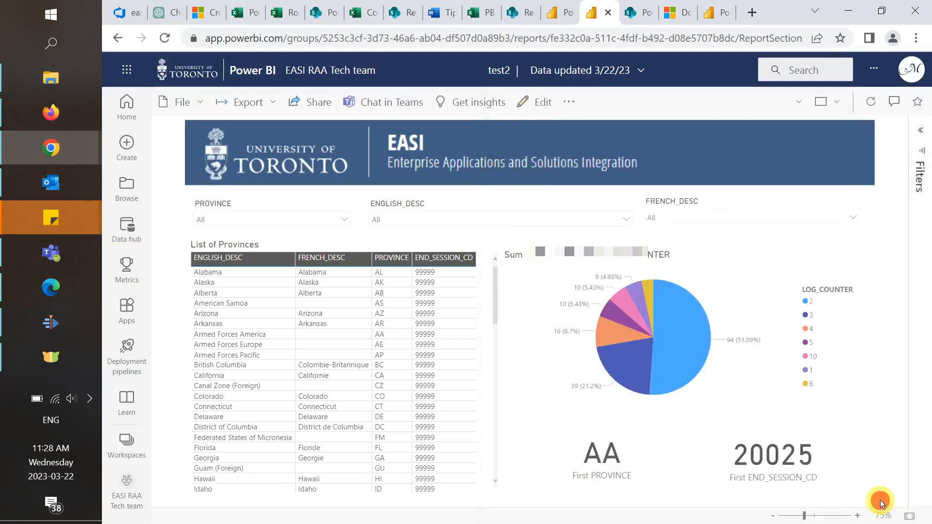
{"action": "mouse_move", "coordinate": [824, 180]}
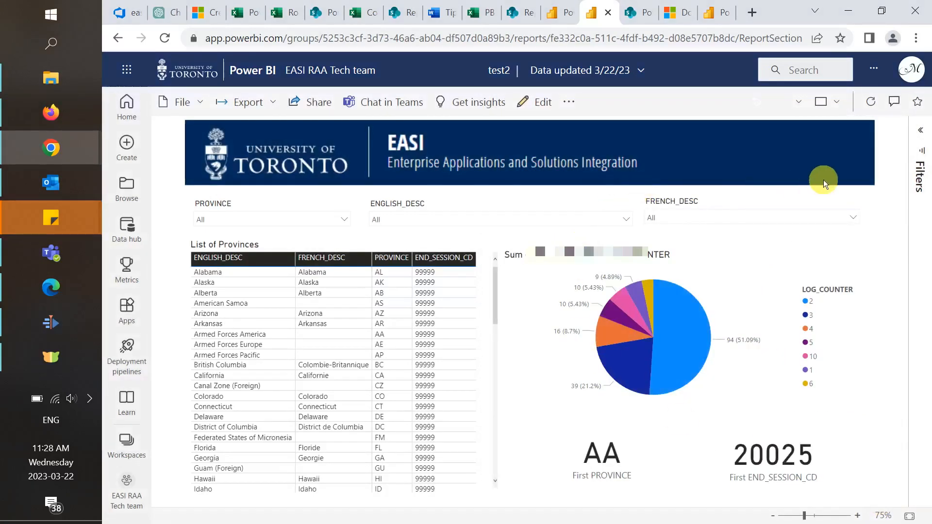